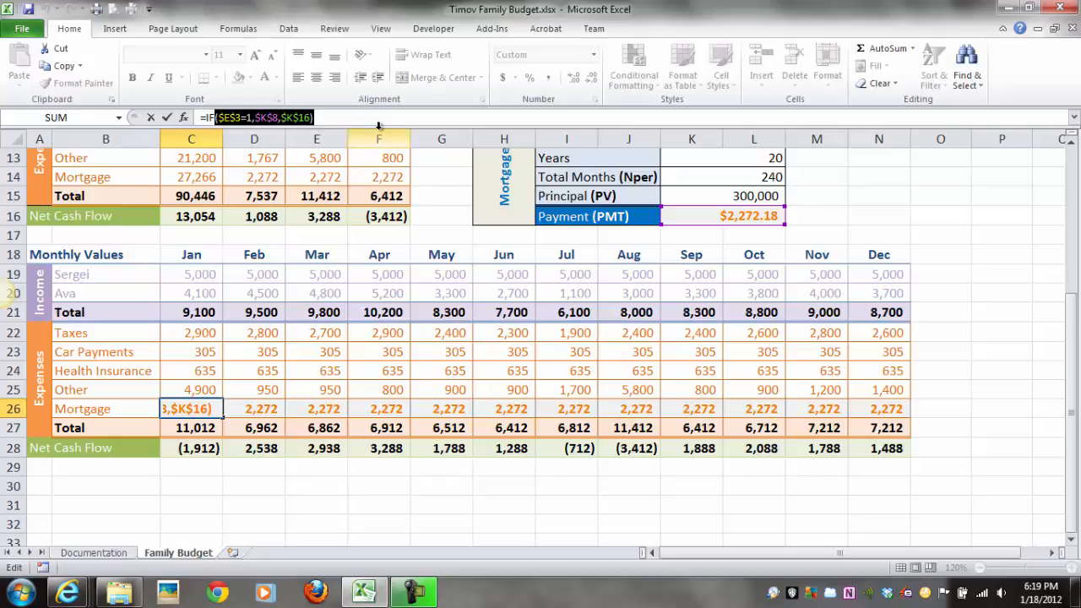
mouse_move(229, 484)
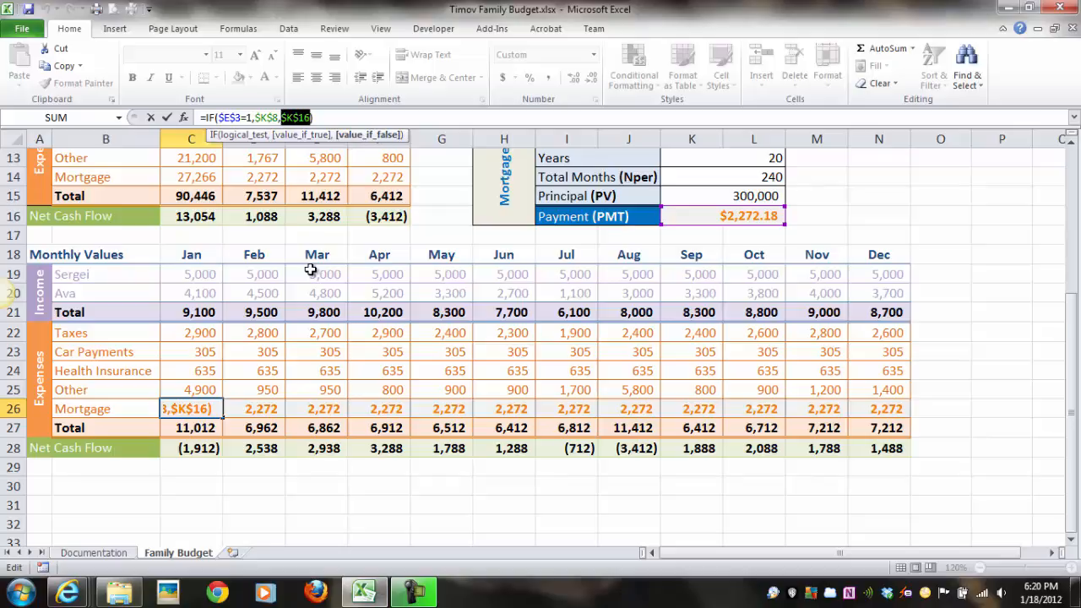
mouse_move(569, 463)
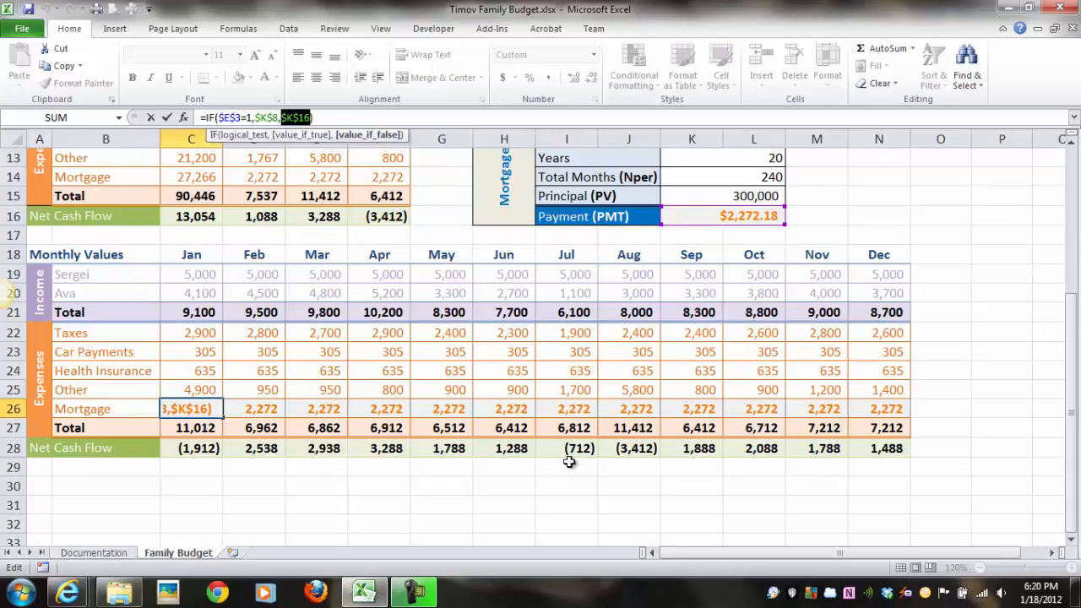
mouse_move(1074, 410)
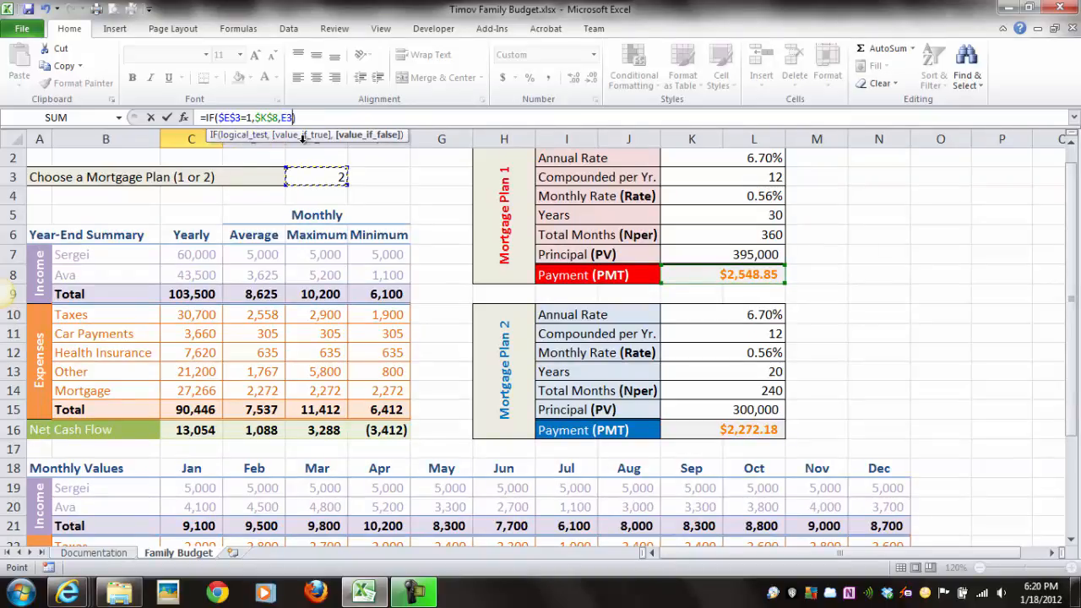
mouse_move(445, 280)
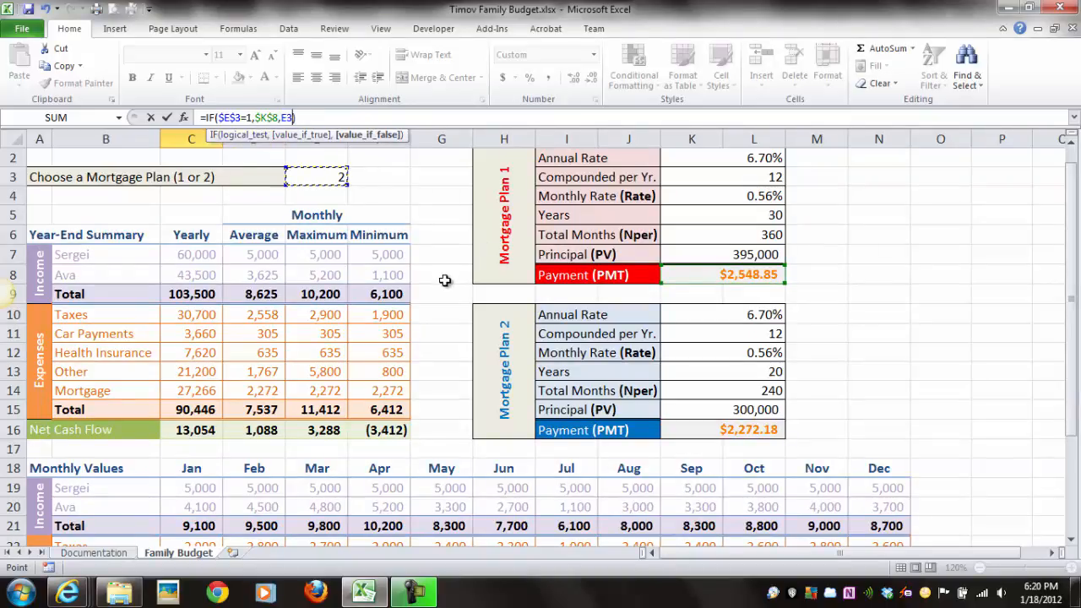
mouse_move(686, 153)
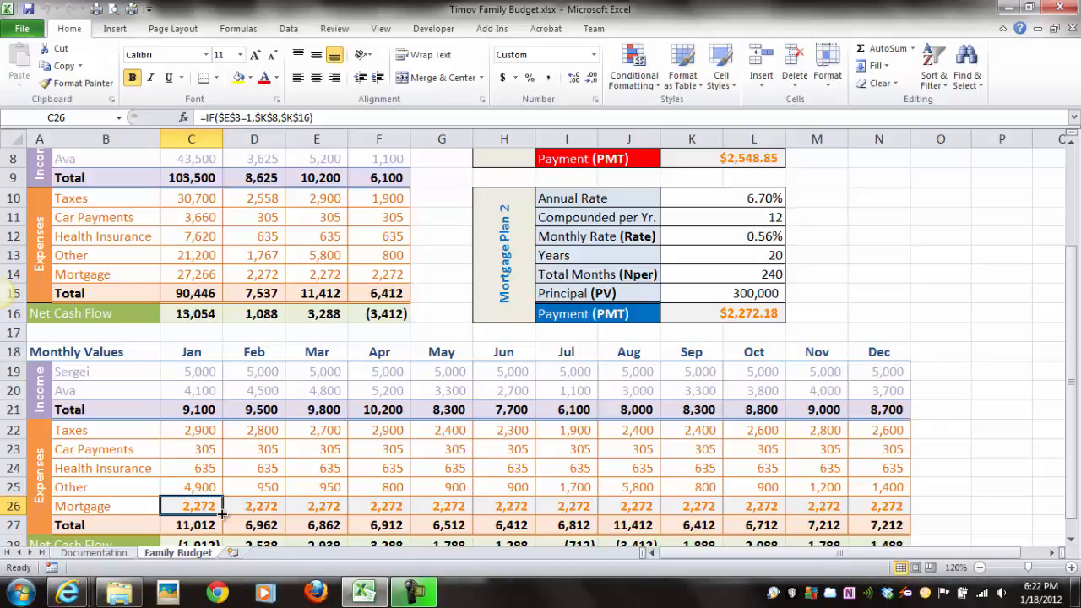
Copy the C26 mortgage IF formula across to N26, filling January through December
left_click_drag(191, 506, 510, 506)
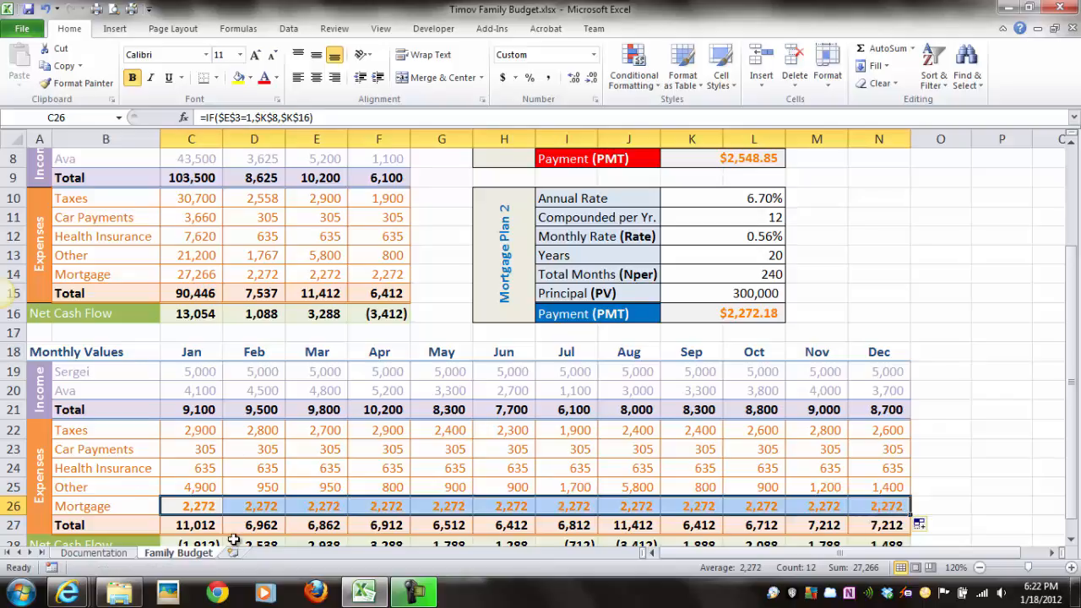
mouse_move(288, 500)
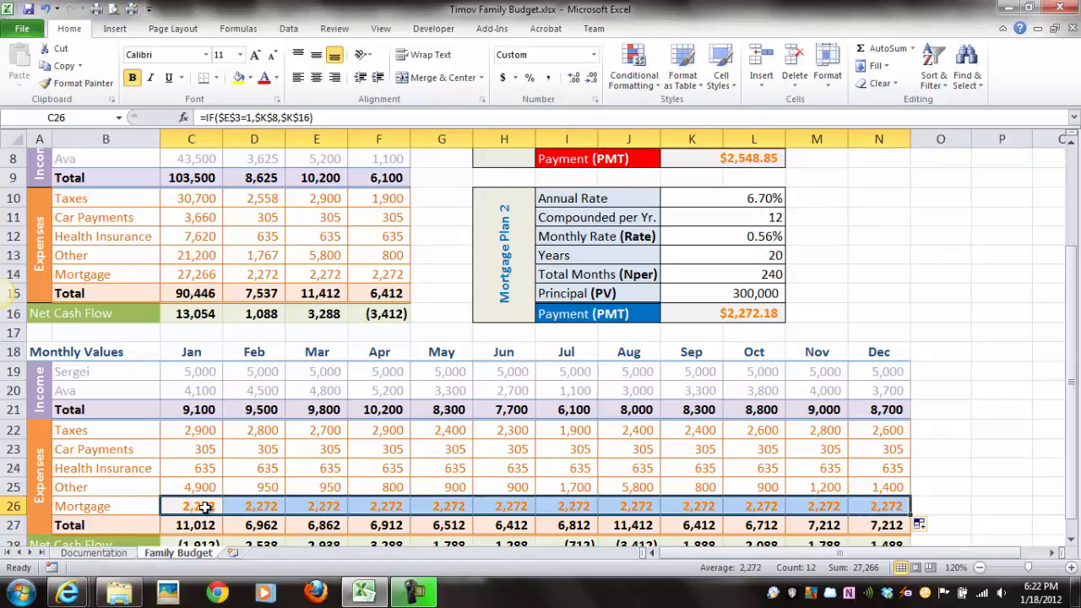
mouse_move(218, 506)
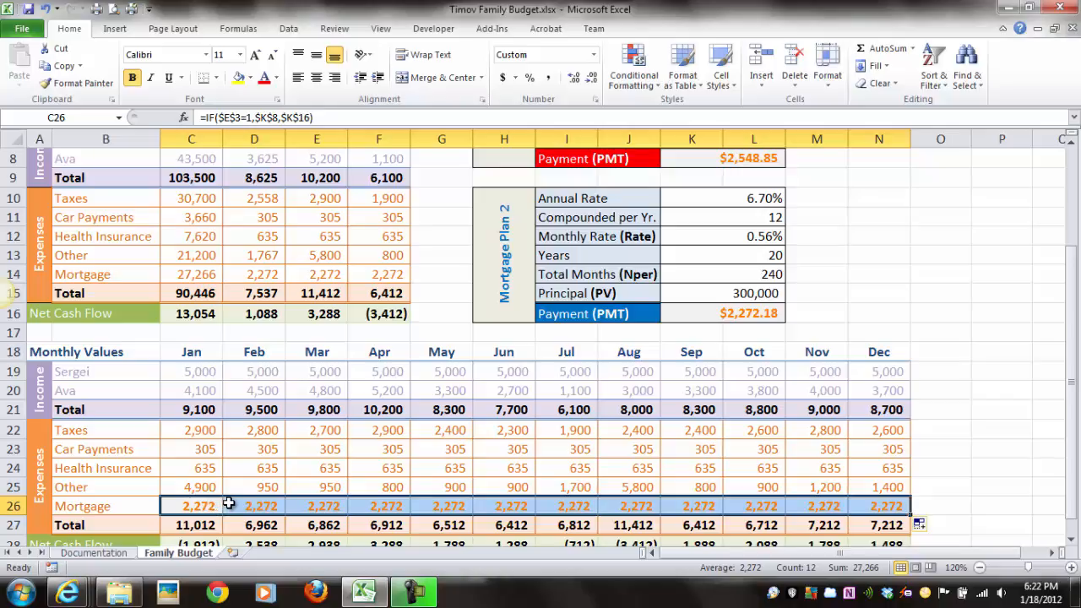
mouse_move(202, 505)
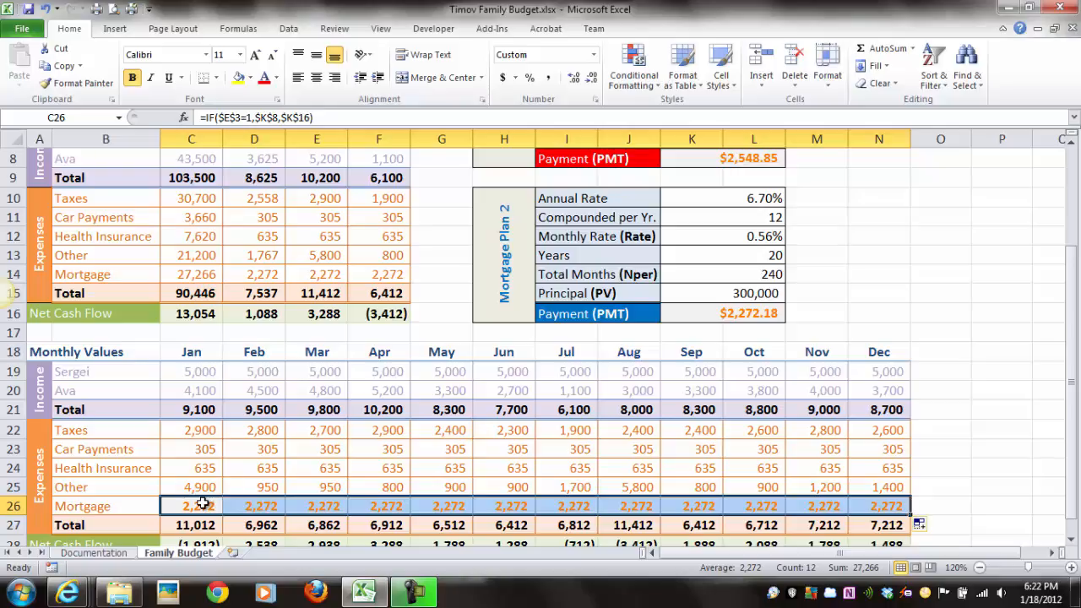
mouse_move(220, 117)
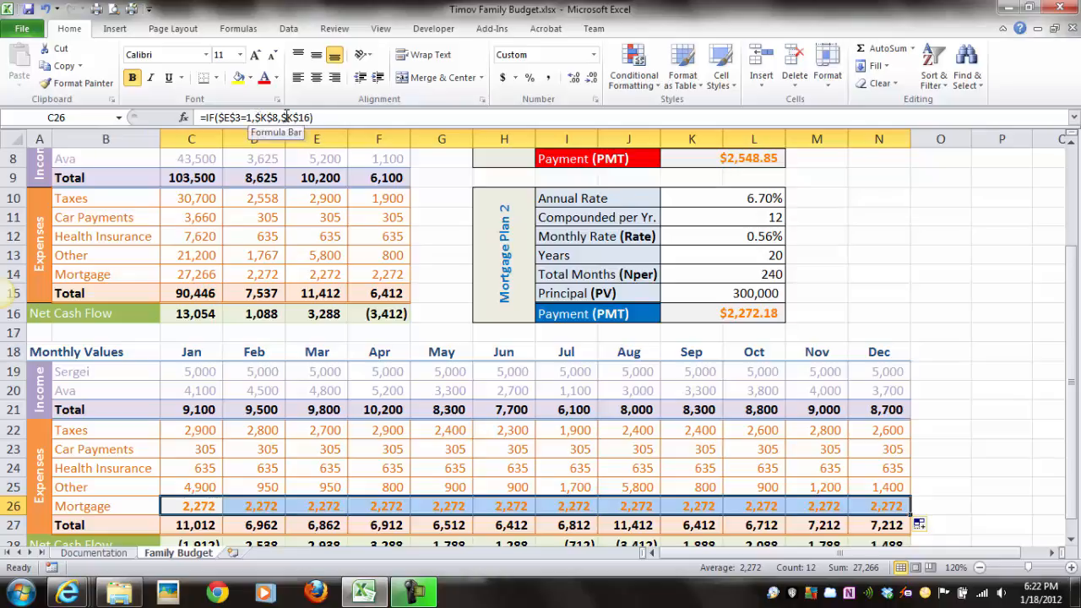
left_click(253, 506)
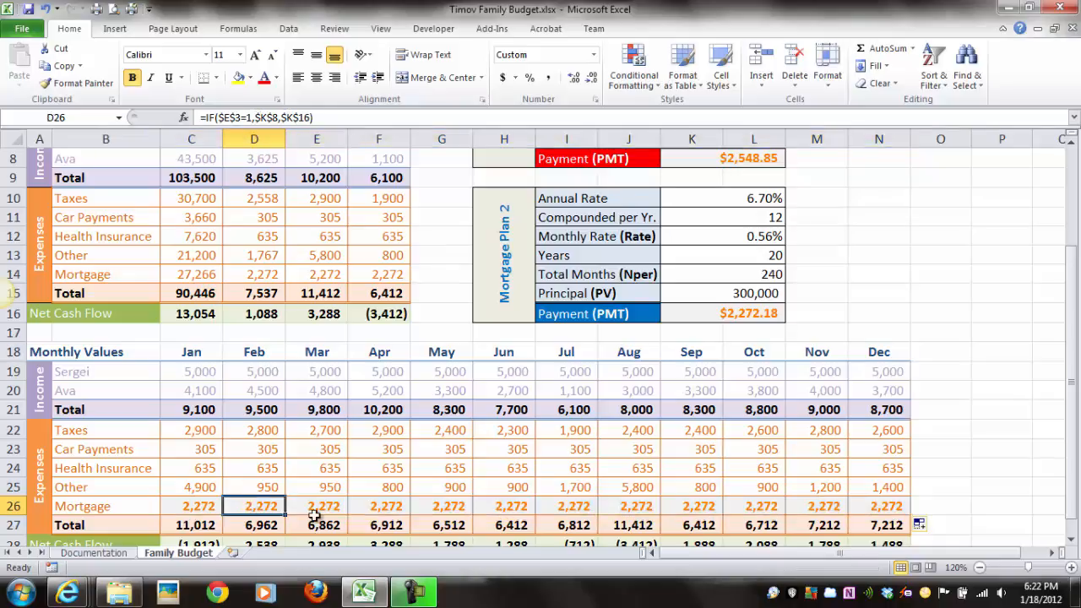
left_click(442, 506)
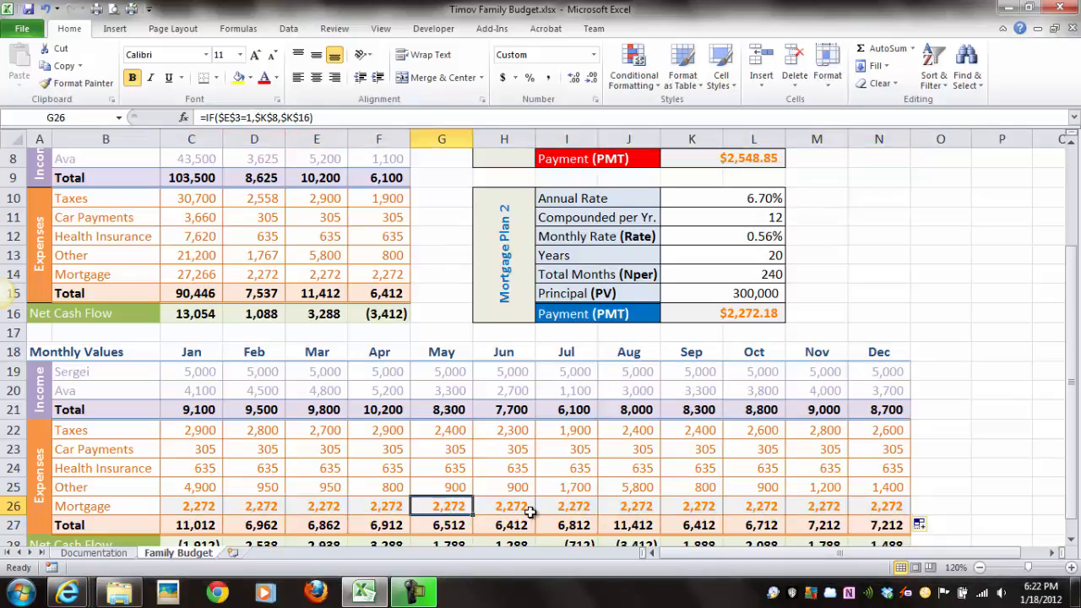
left_click(692, 506)
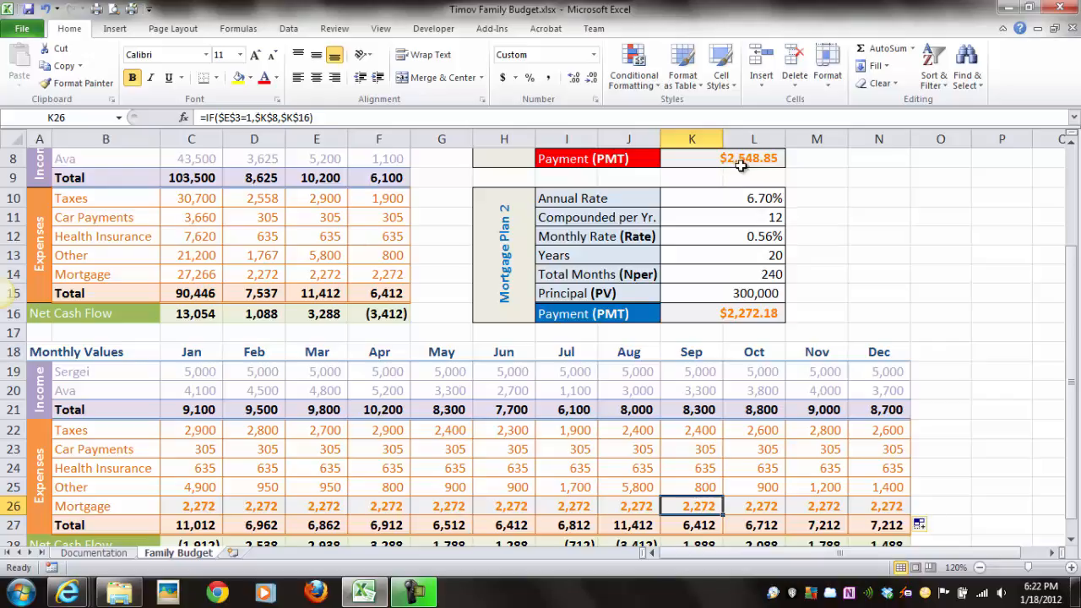
mouse_move(744, 160)
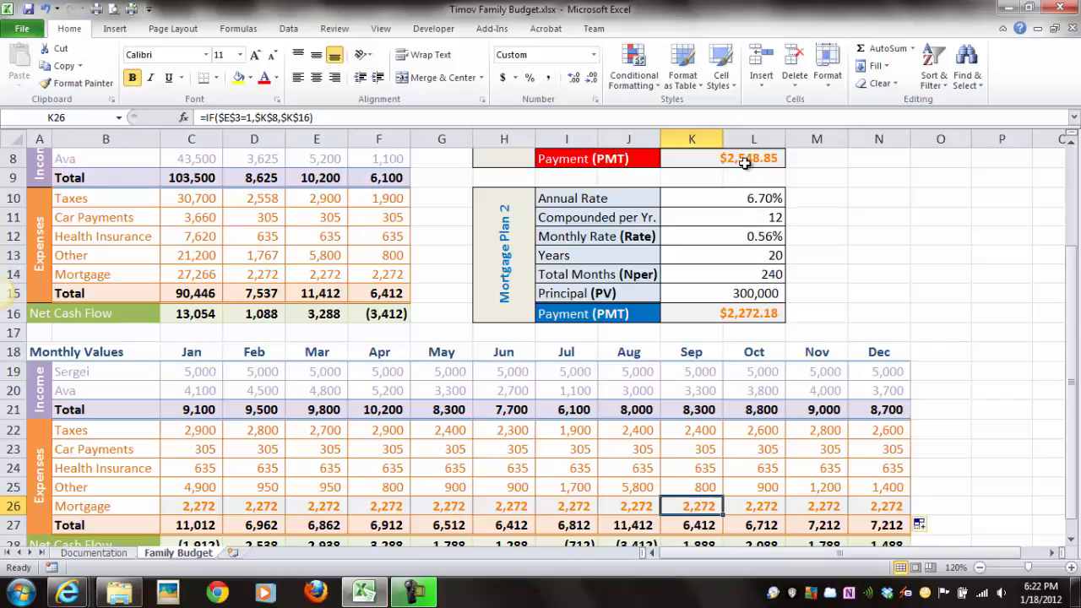
mouse_move(732, 319)
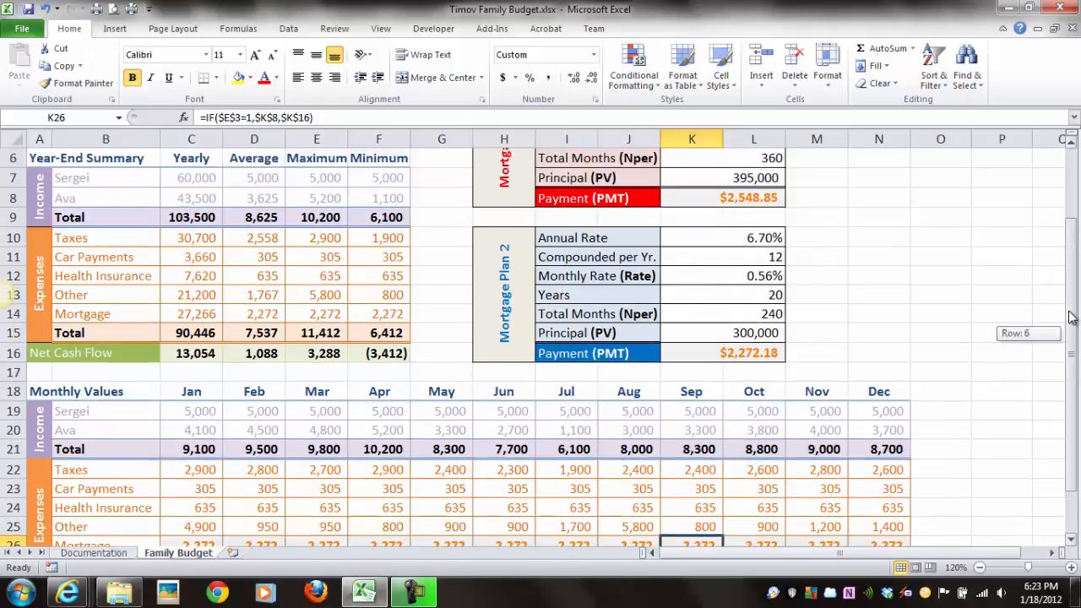
Set plan choice E3 to 1, then select C26:N26 to confirm each month shows 2,549
scroll("up", 3)
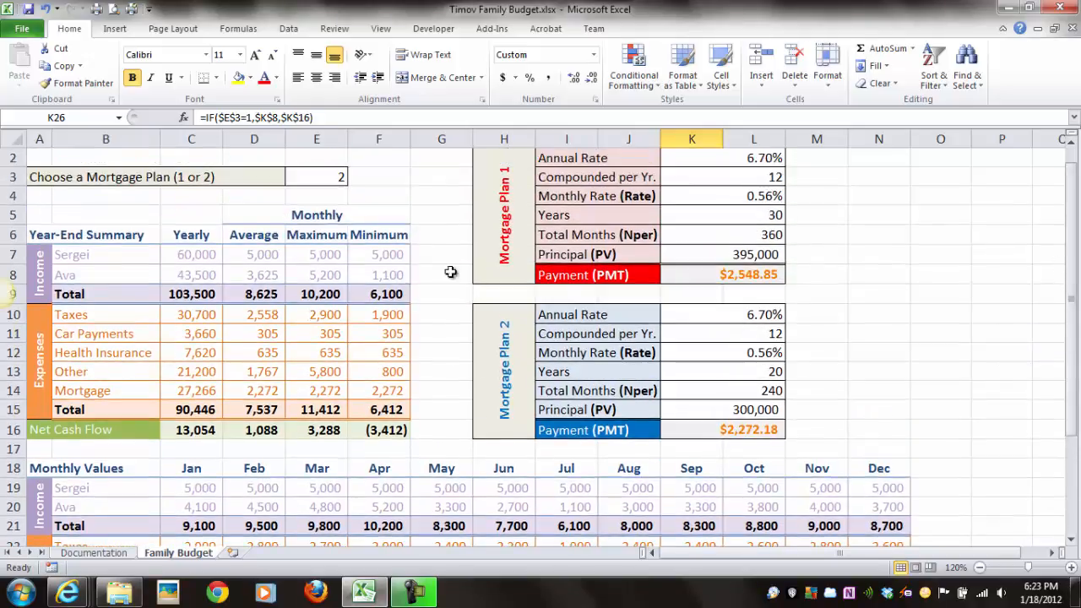
left_click(317, 176)
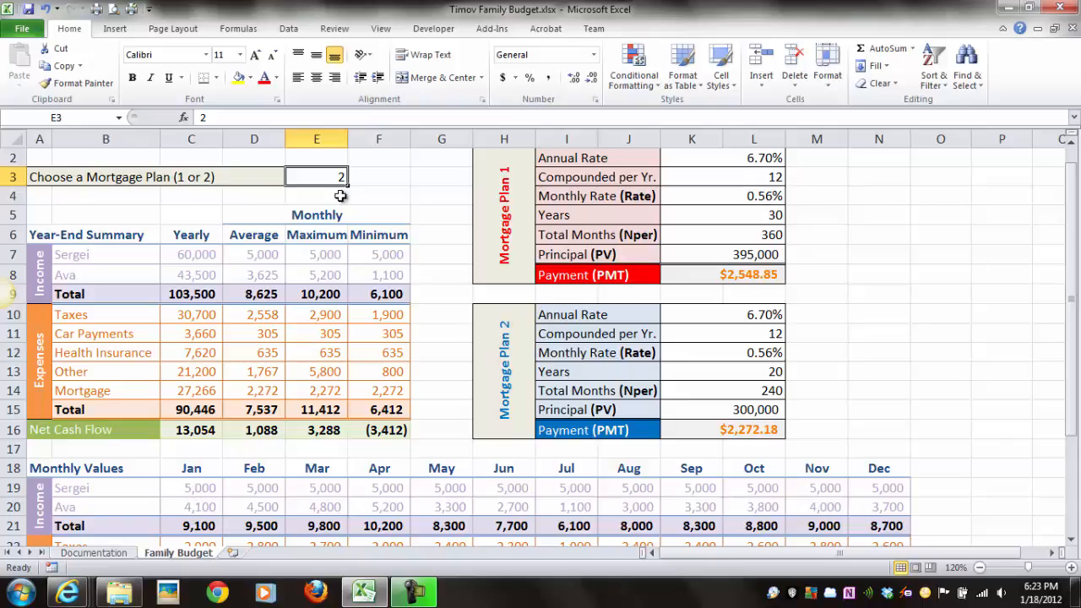
mouse_move(383, 219)
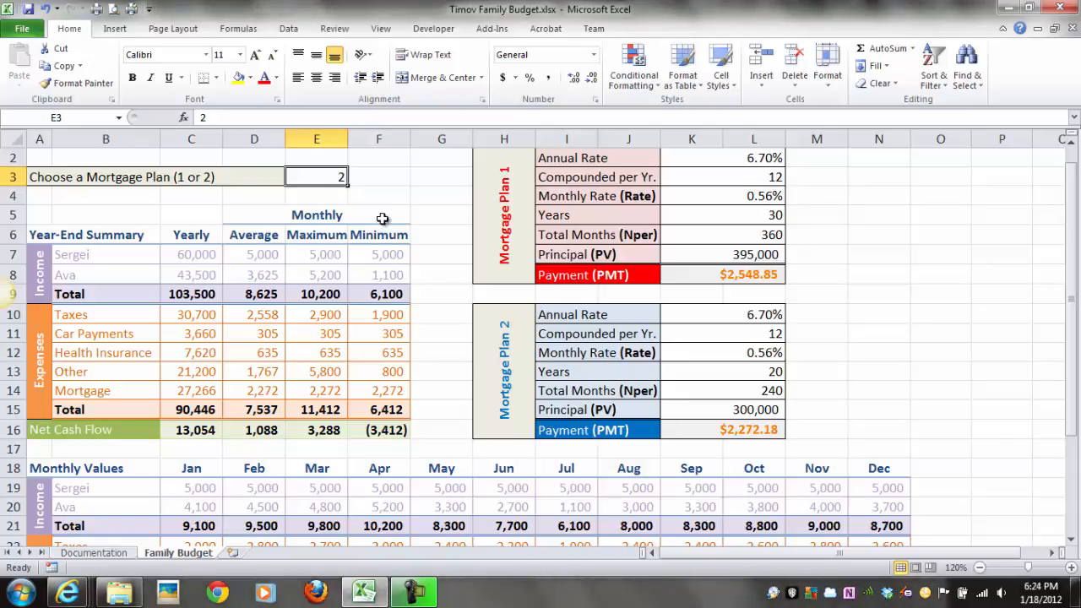
scroll("down", 3)
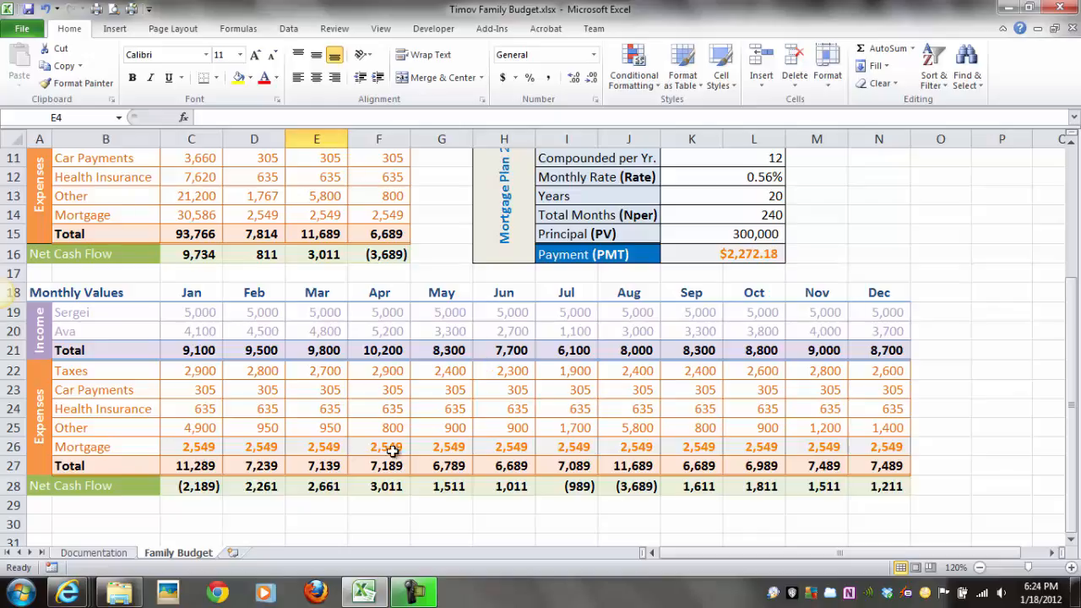
left_click_drag(190, 446, 629, 446)
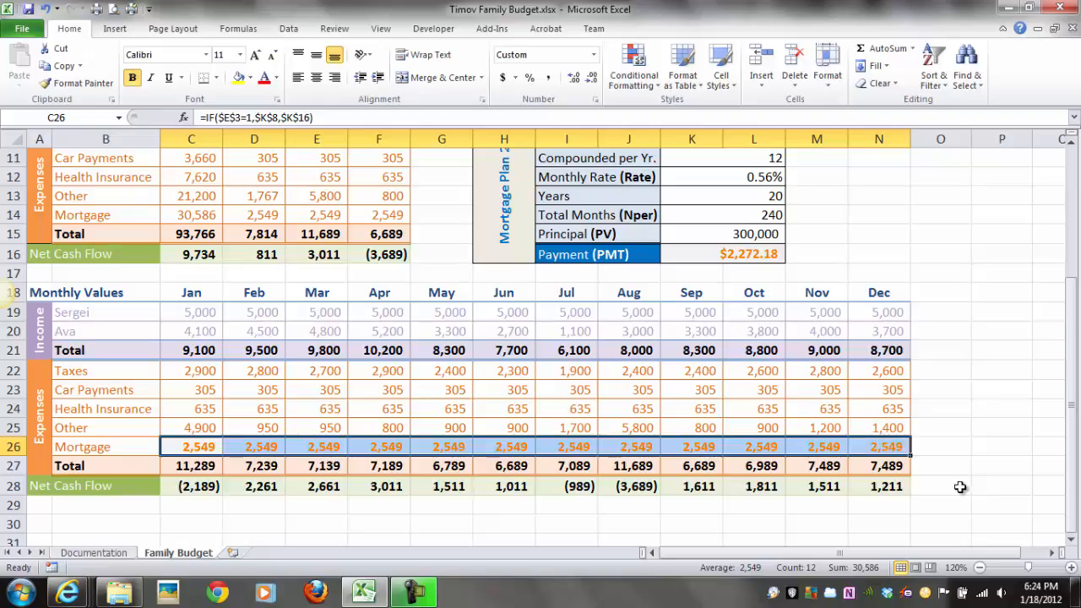
mouse_move(965, 466)
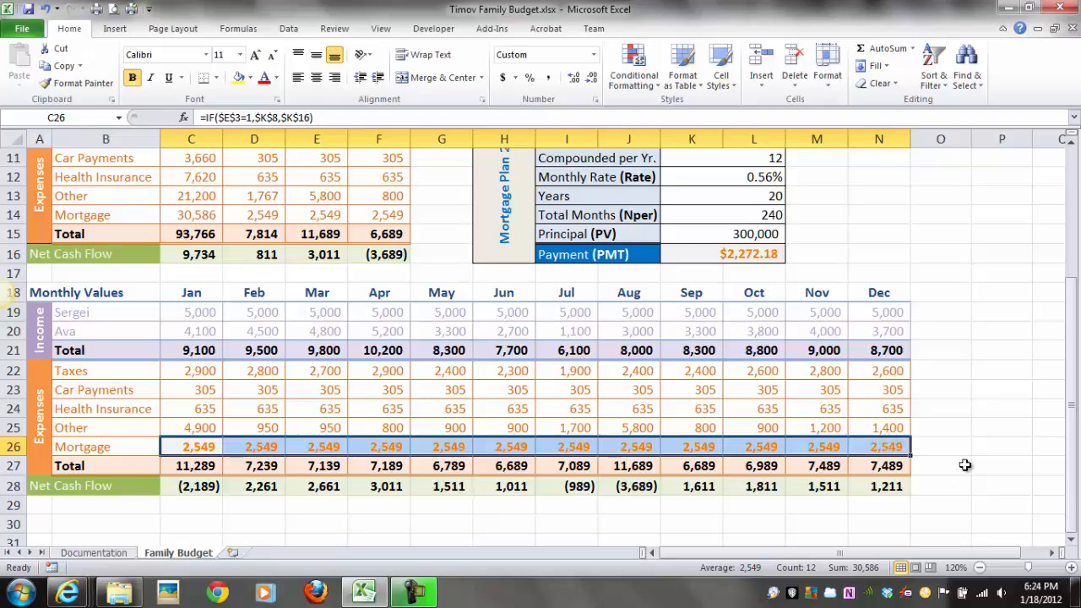